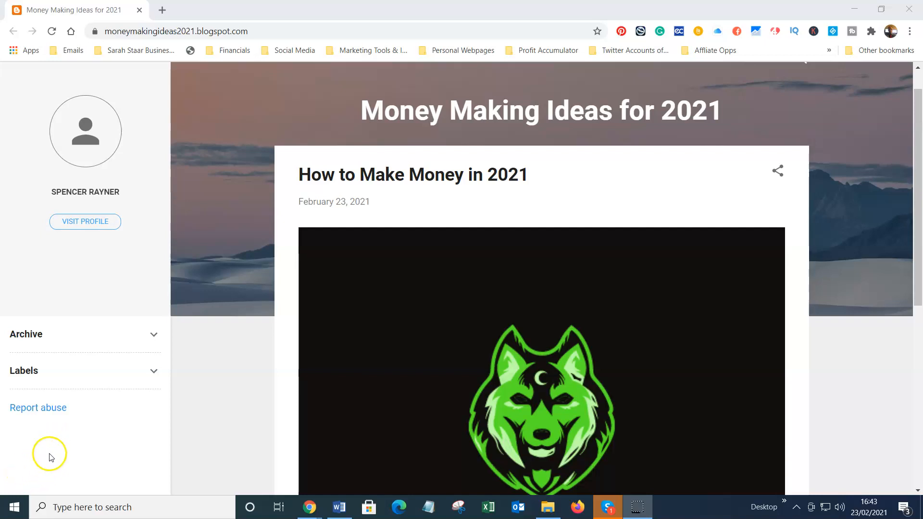
mouse_move(153, 395)
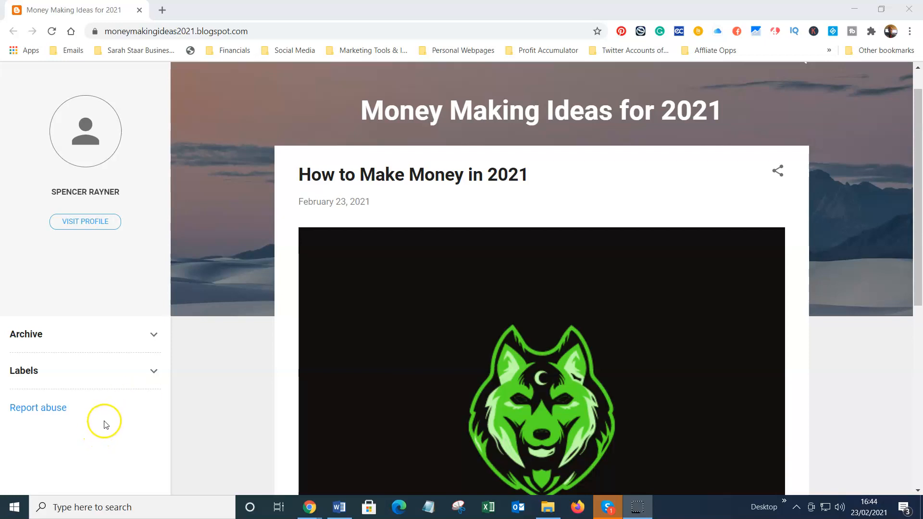
mouse_move(106, 385)
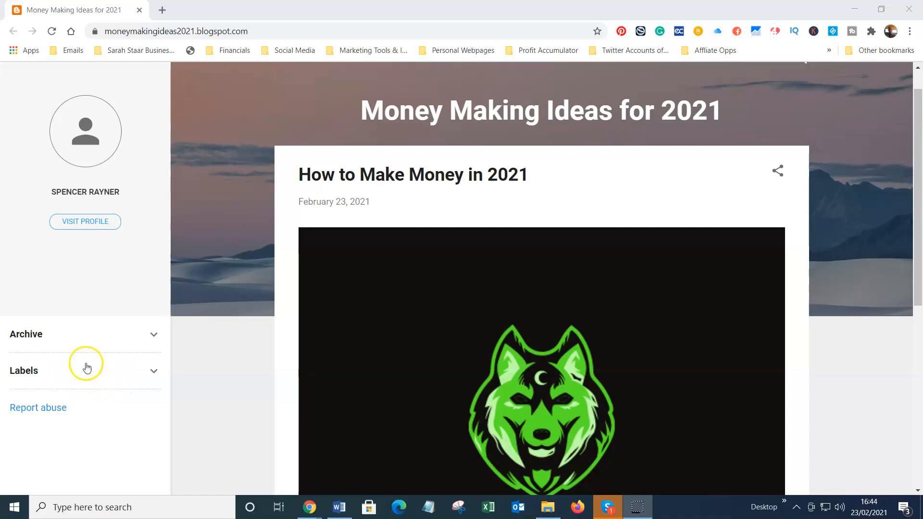
mouse_move(151, 303)
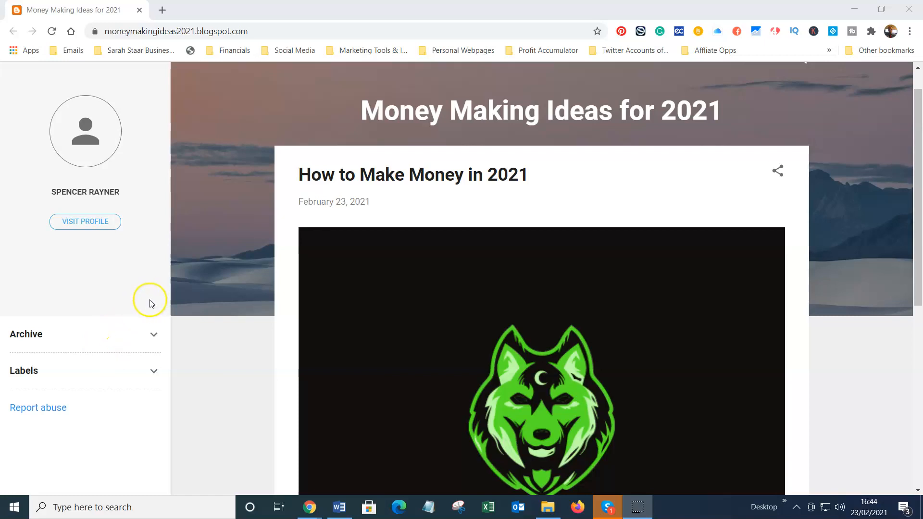
mouse_move(156, 335)
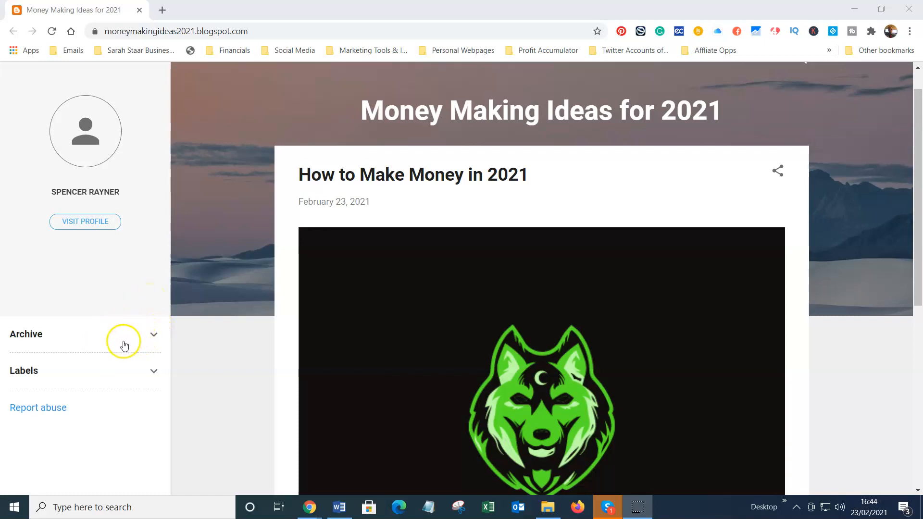
mouse_move(123, 340)
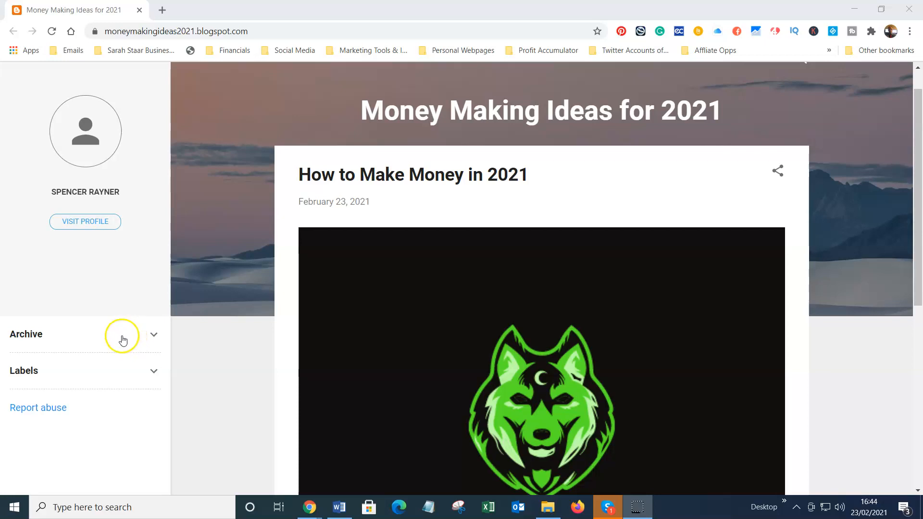
mouse_move(115, 338)
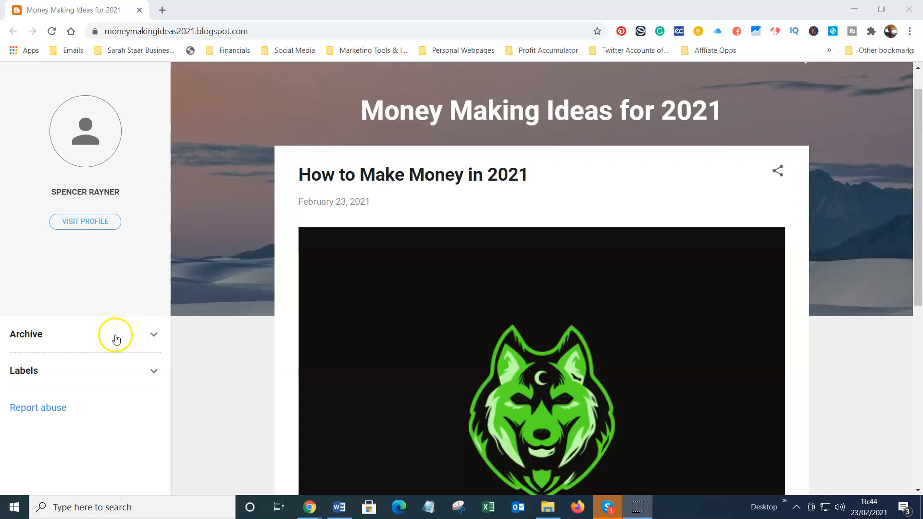
mouse_move(61, 338)
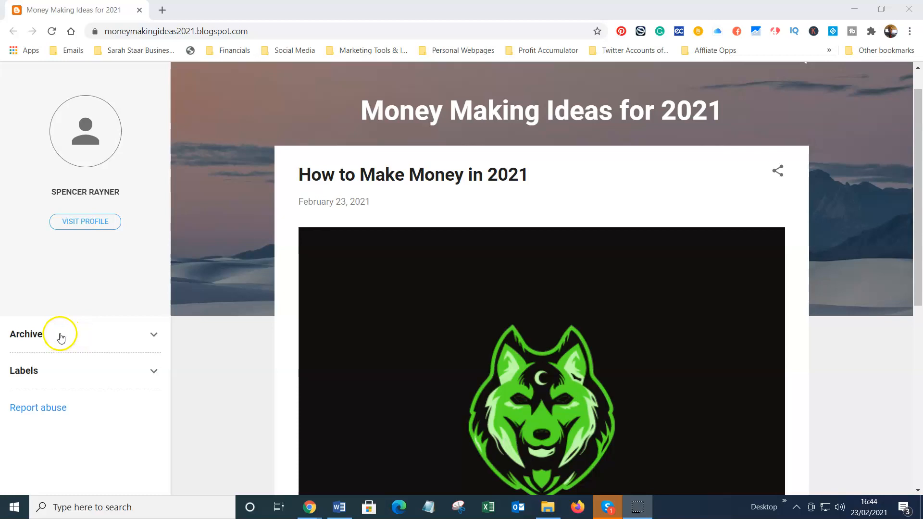
mouse_move(52, 345)
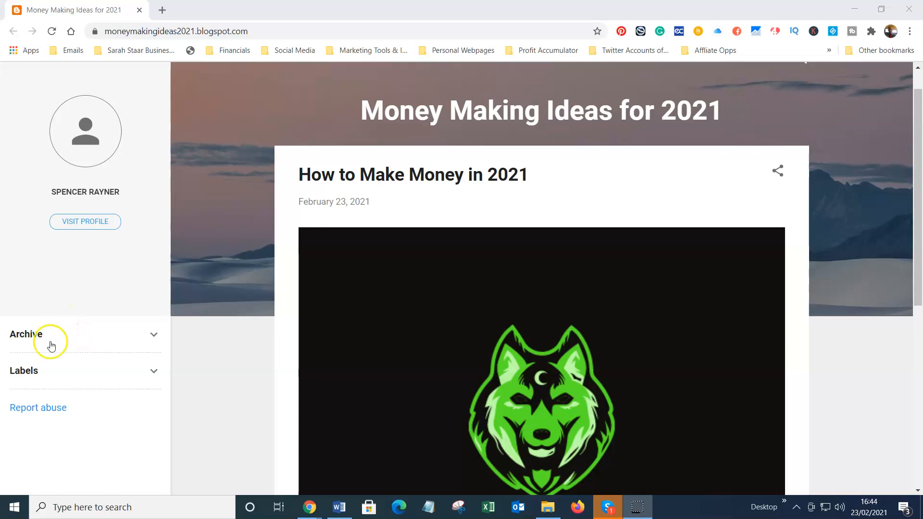
mouse_move(30, 359)
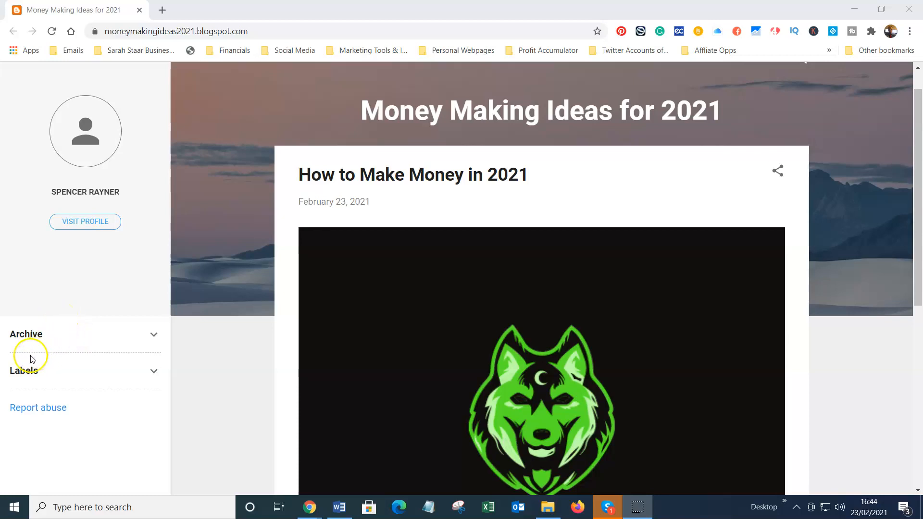
mouse_move(23, 360)
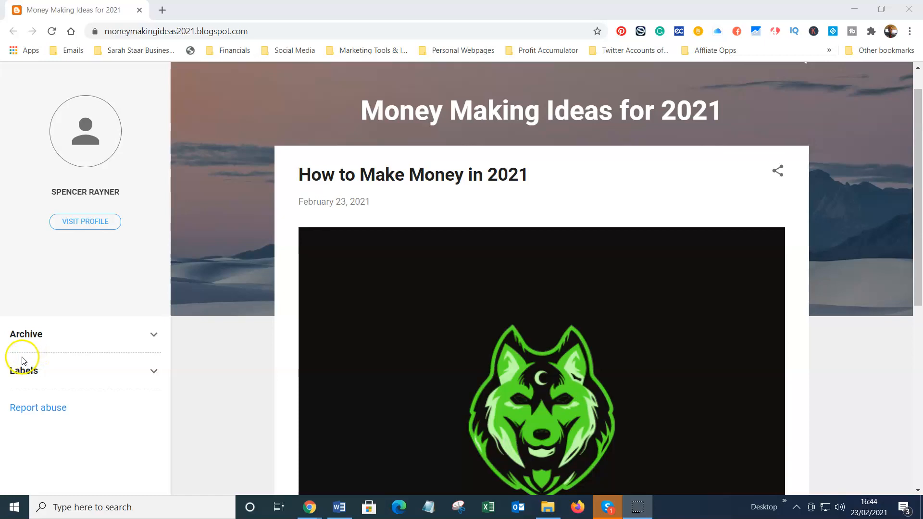
mouse_move(14, 361)
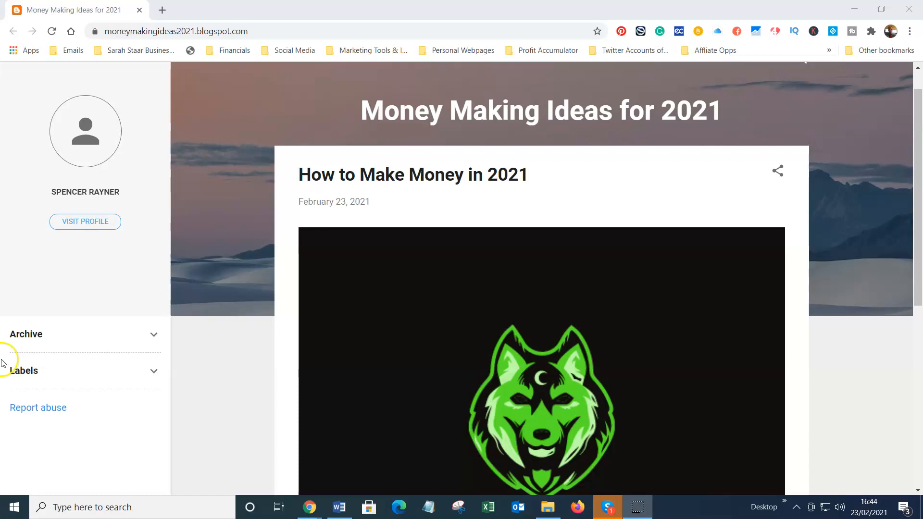
mouse_move(29, 352)
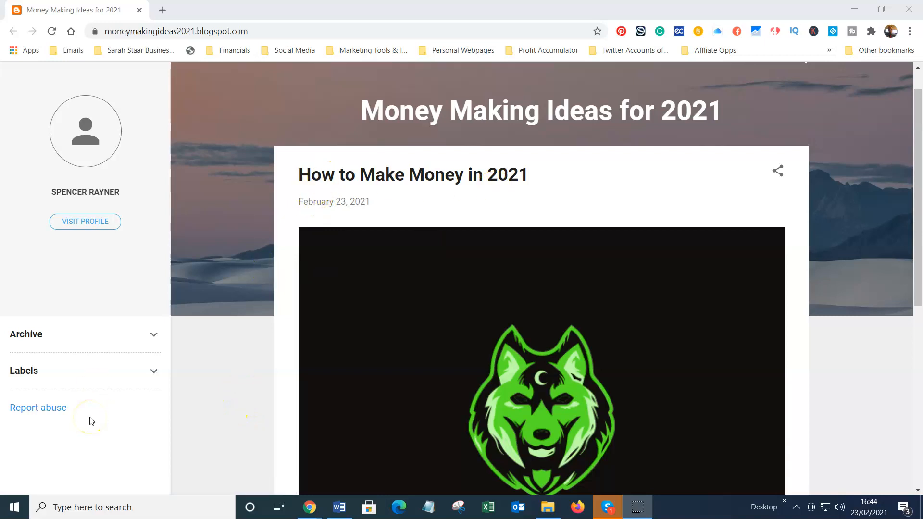
- Scroll the home page and open the 'How to Make Money in 2021' post excerpt
scroll("down", 3)
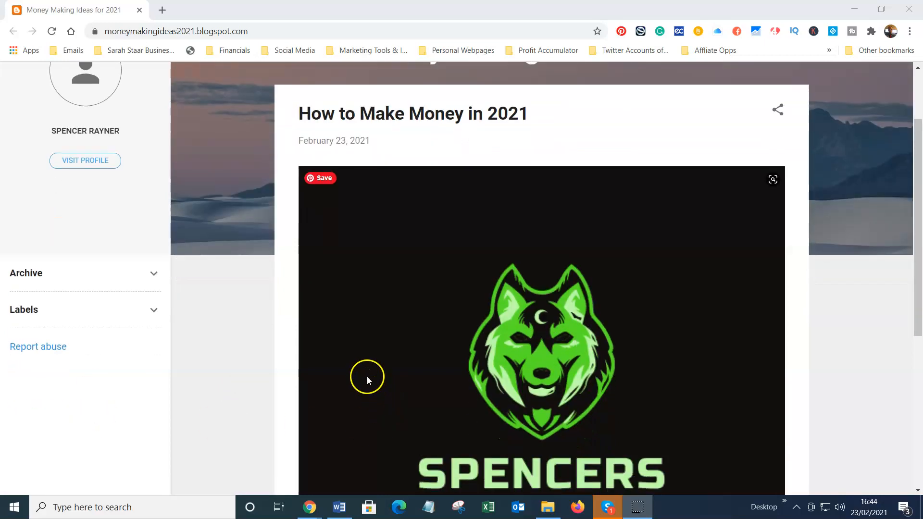
scroll("down", 3)
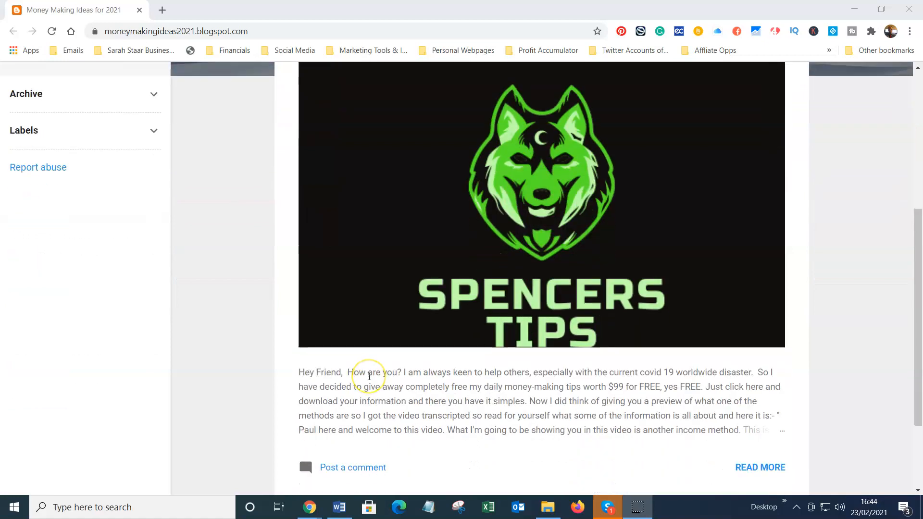
mouse_move(753, 430)
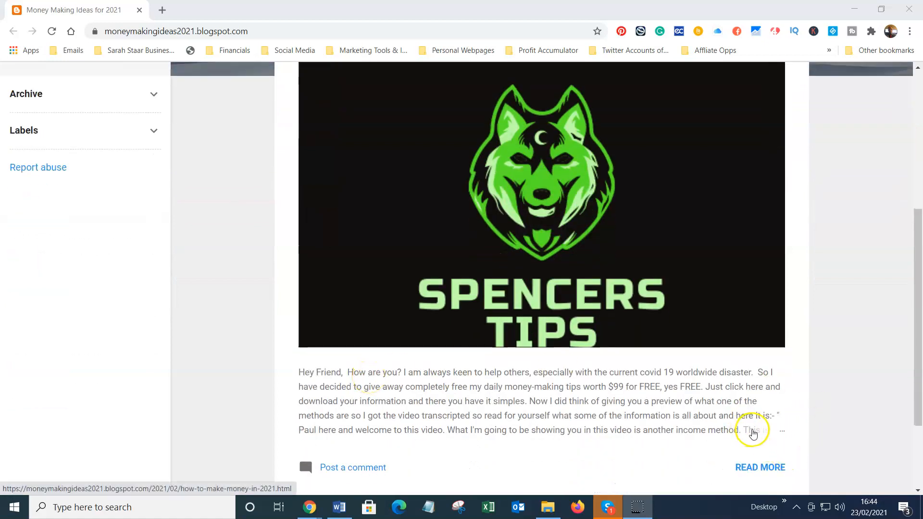
left_click(760, 467)
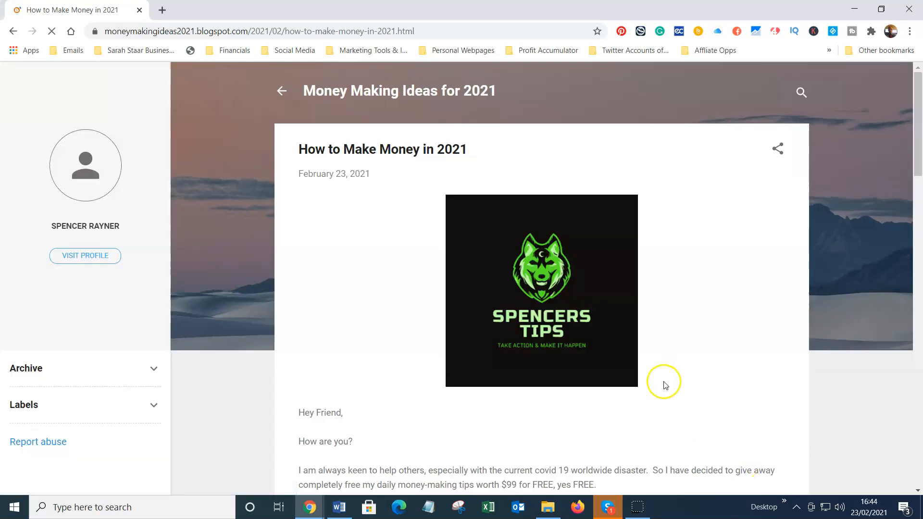
scroll("down", 3)
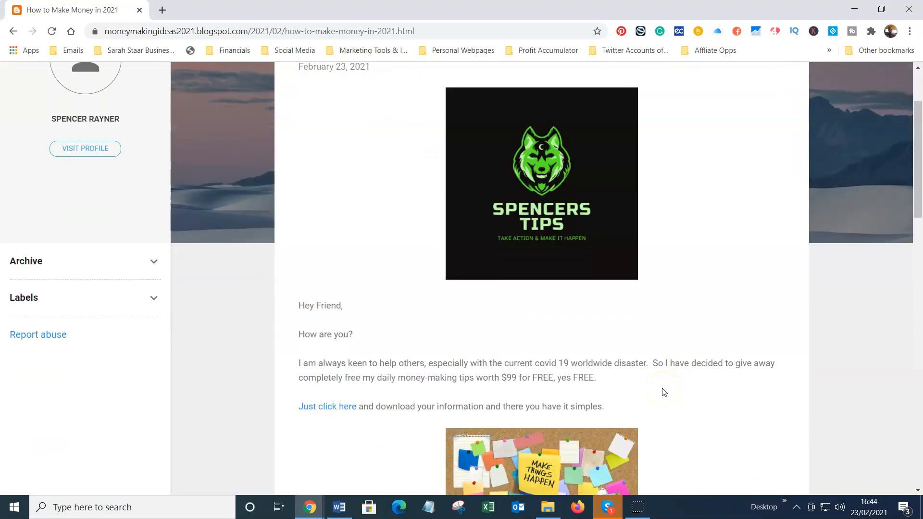
scroll("down", 3)
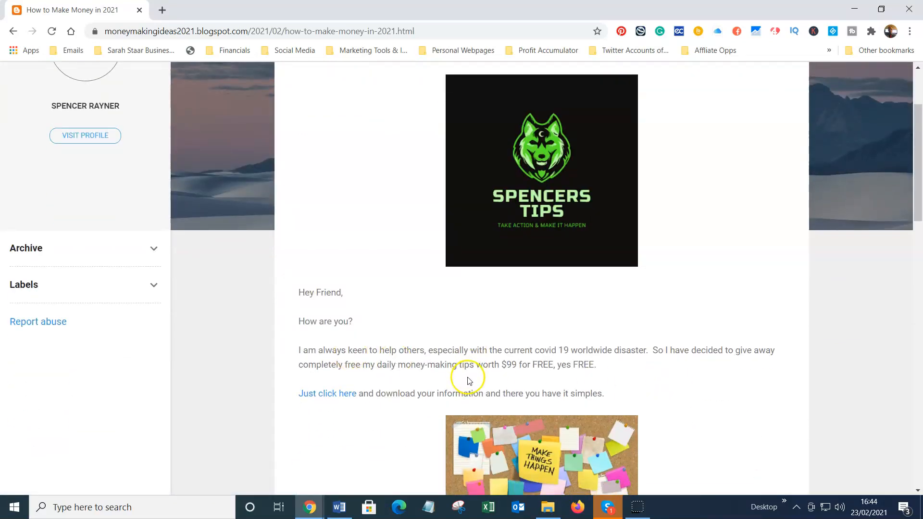
mouse_move(611, 361)
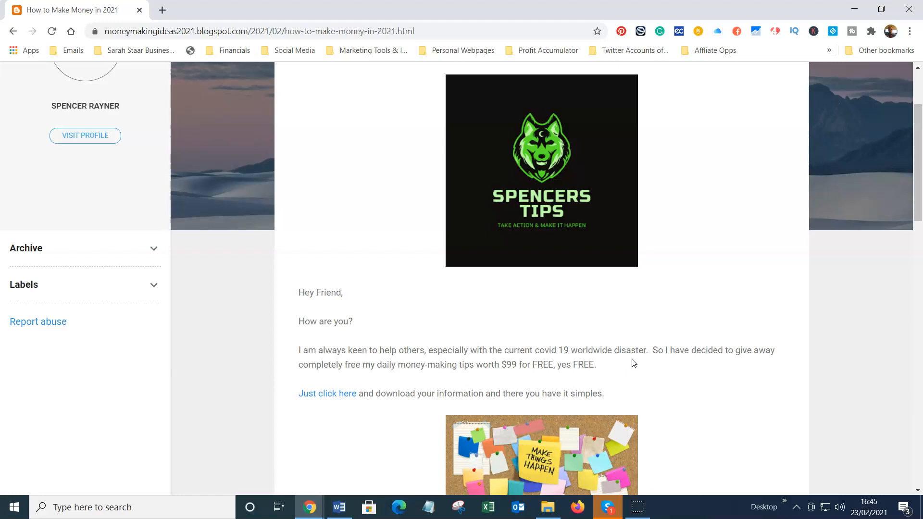
mouse_move(658, 370)
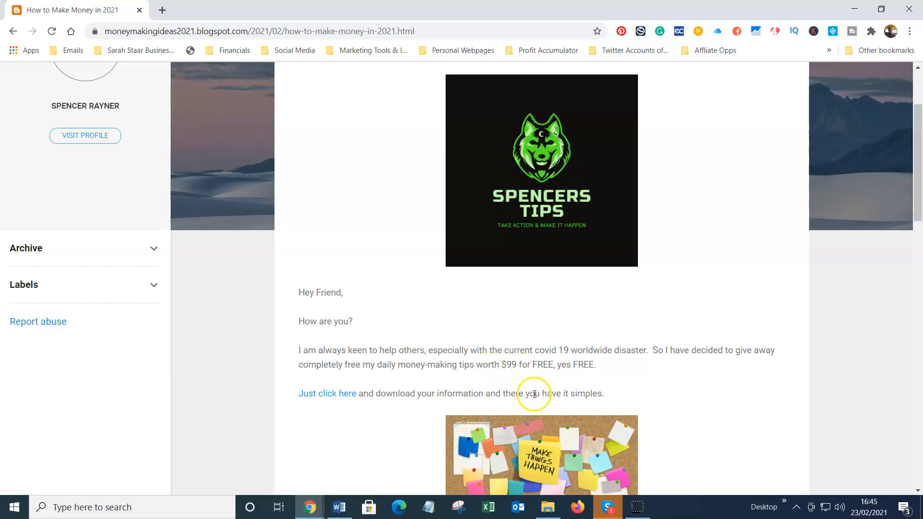
mouse_move(531, 396)
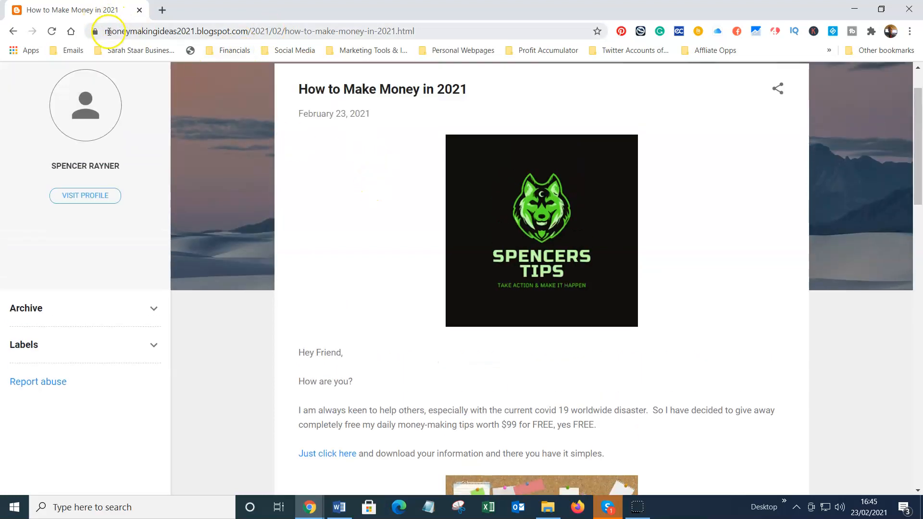
mouse_move(167, 30)
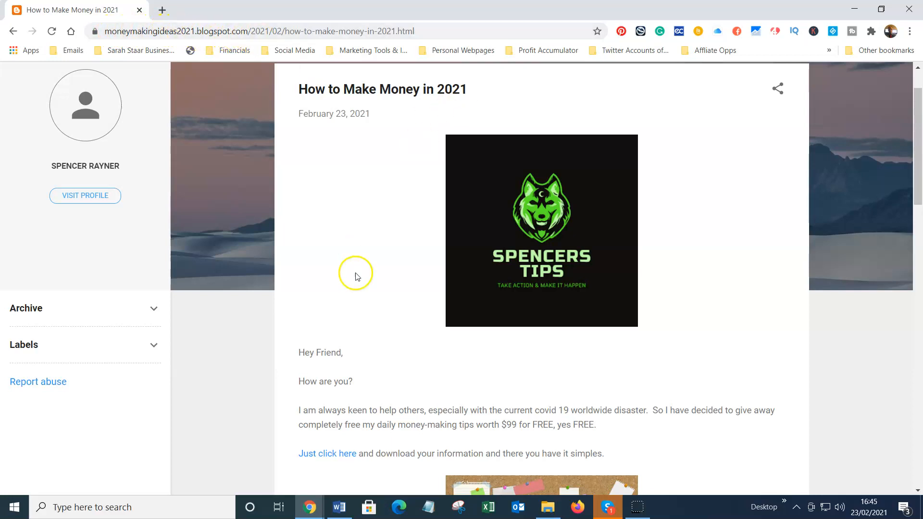
scroll("down", 3)
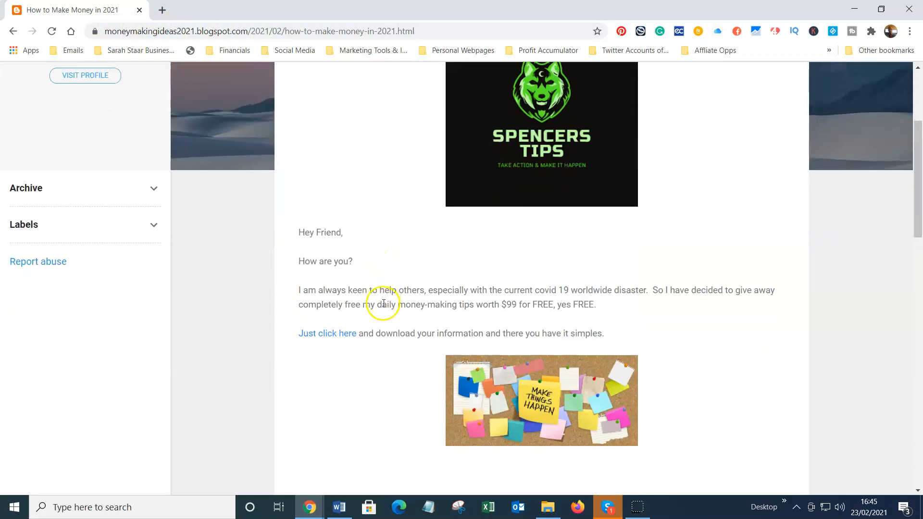
mouse_move(327, 336)
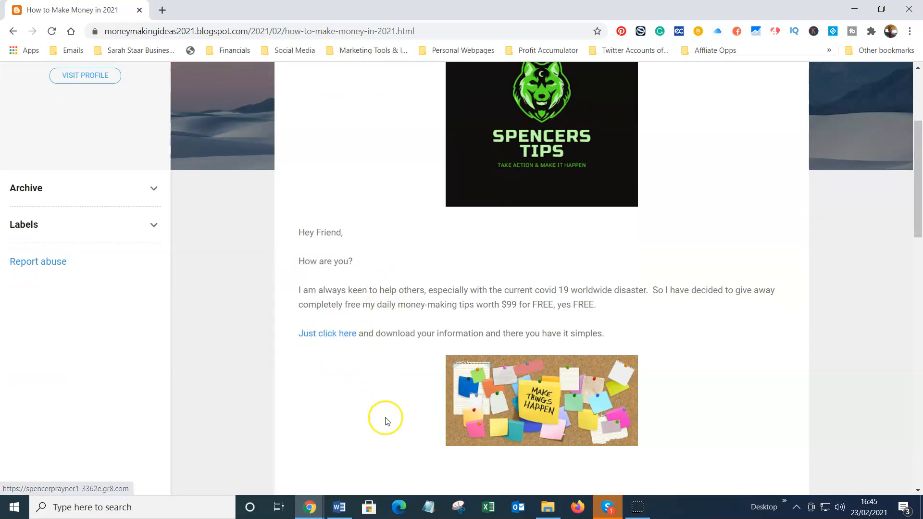
mouse_move(375, 364)
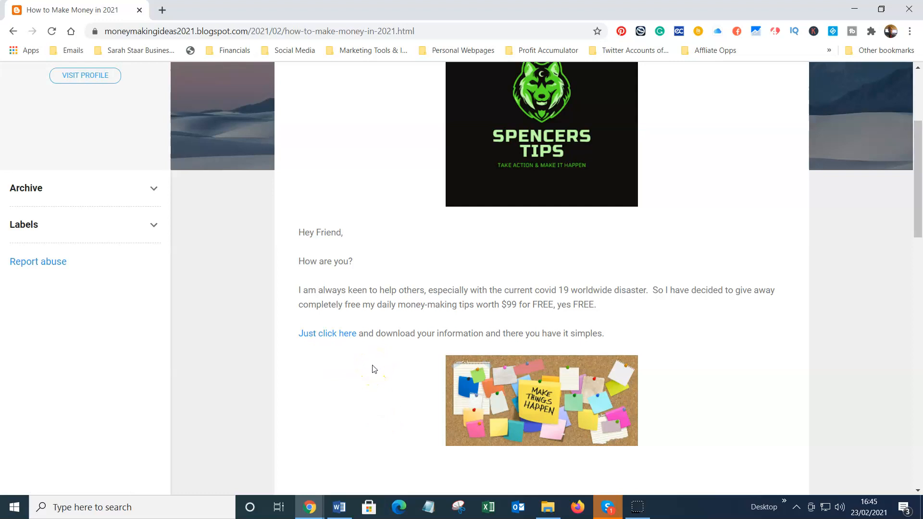
mouse_move(373, 367)
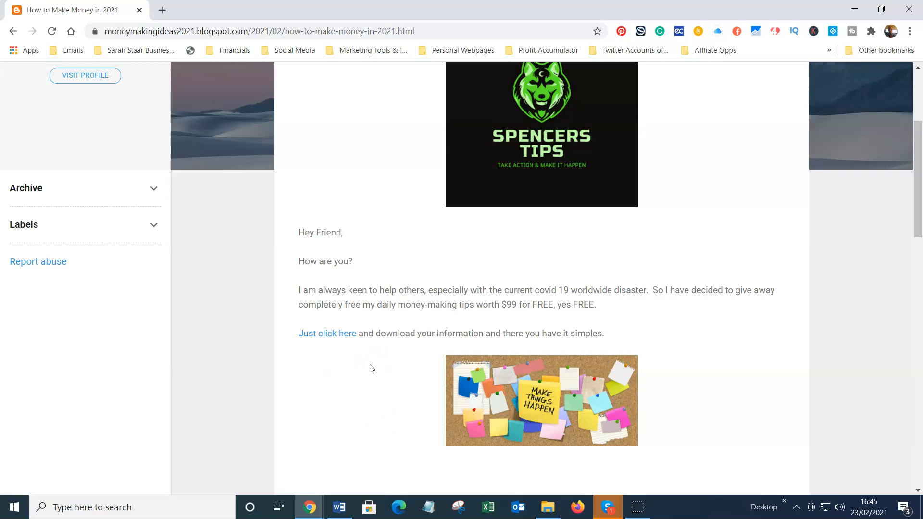
mouse_move(369, 367)
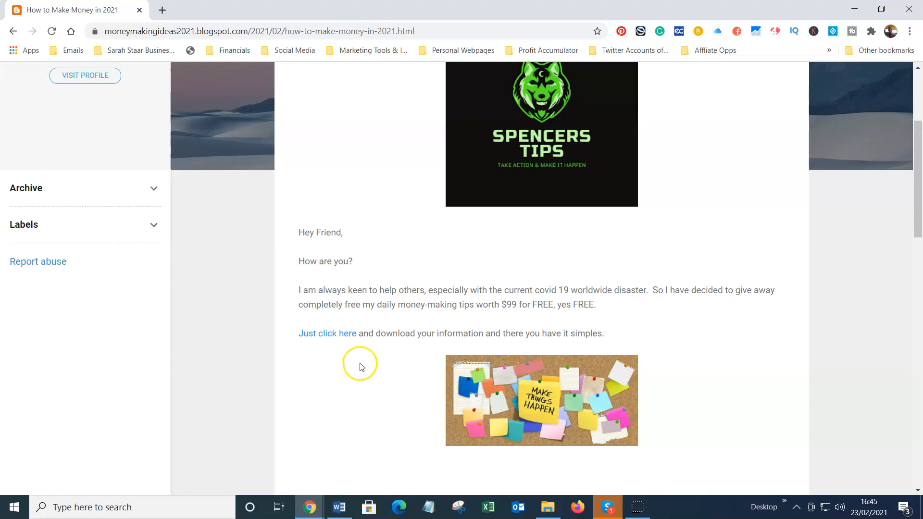
mouse_move(525, 358)
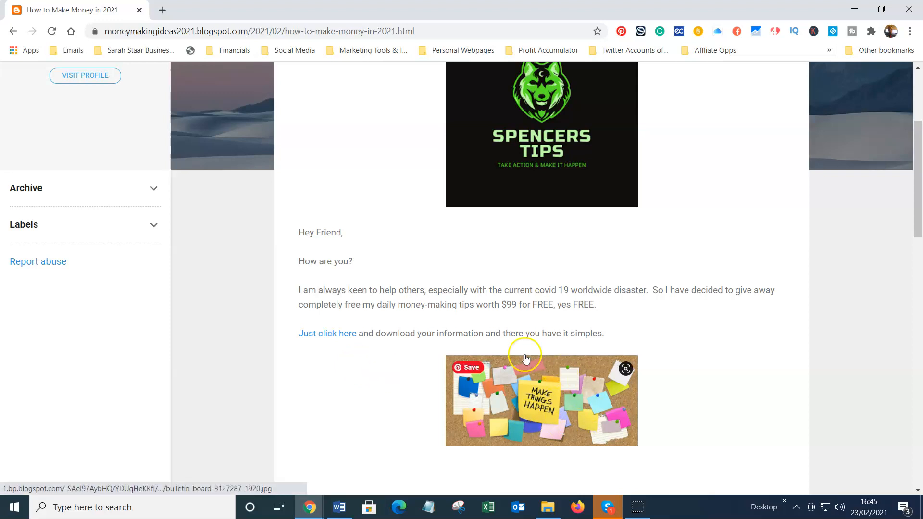
mouse_move(517, 438)
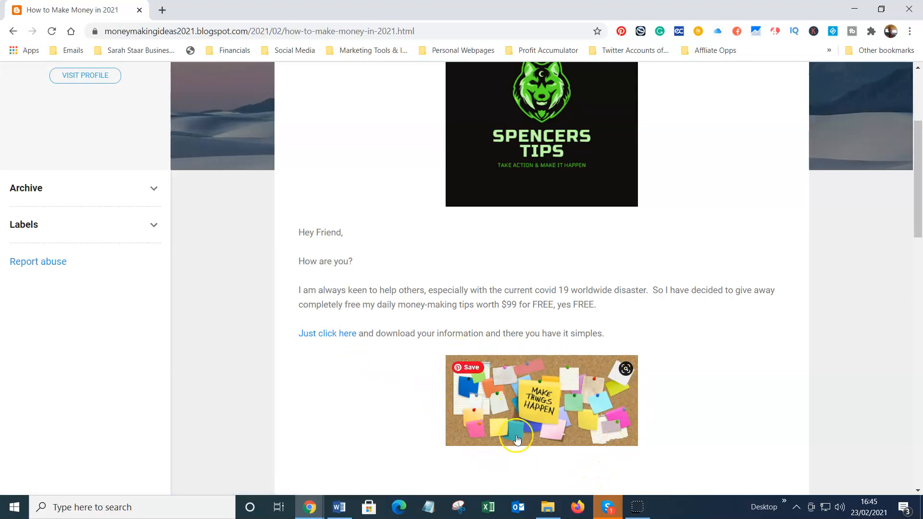
mouse_move(550, 373)
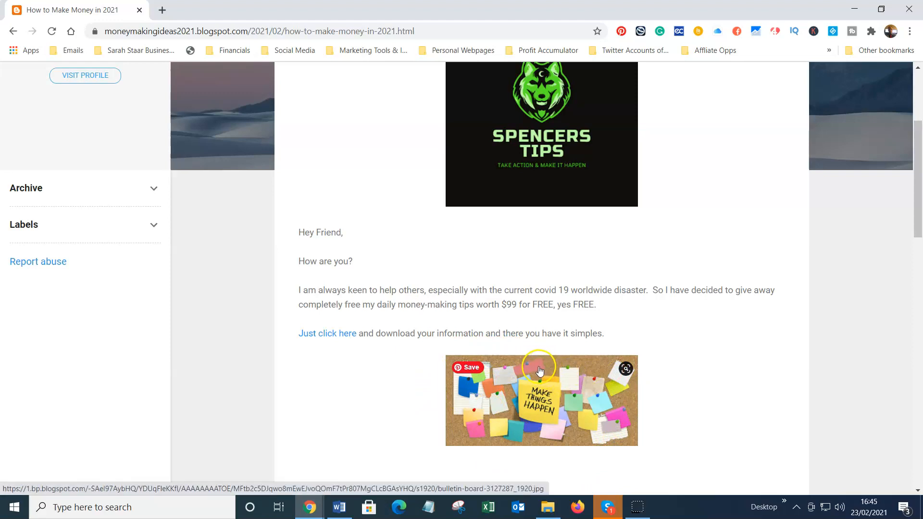
mouse_move(528, 372)
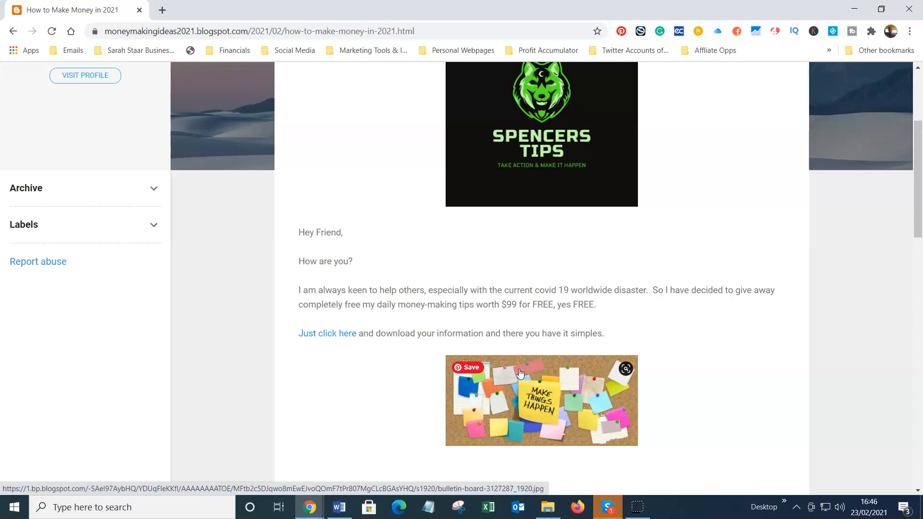
mouse_move(513, 375)
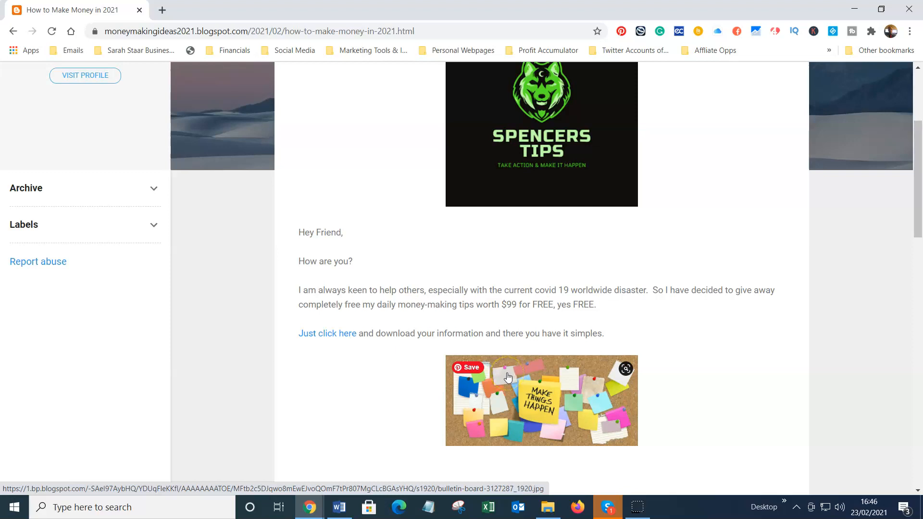
mouse_move(512, 374)
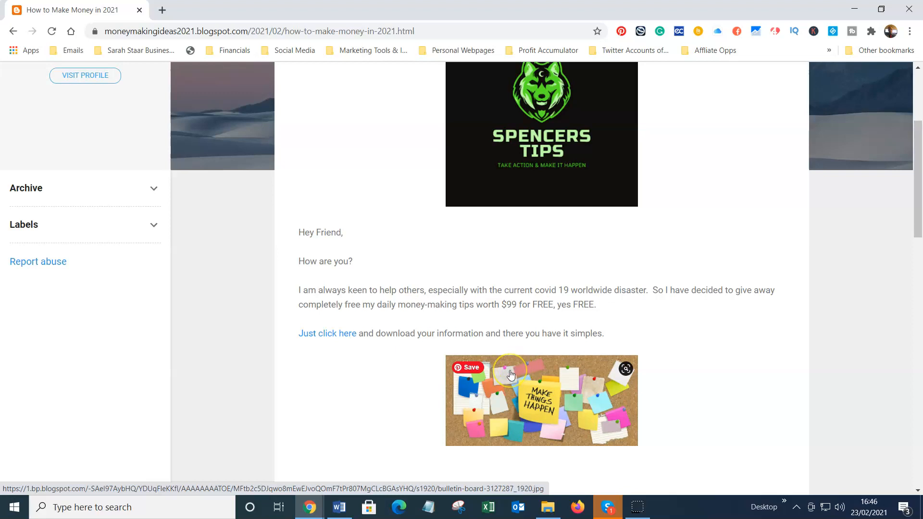
mouse_move(507, 376)
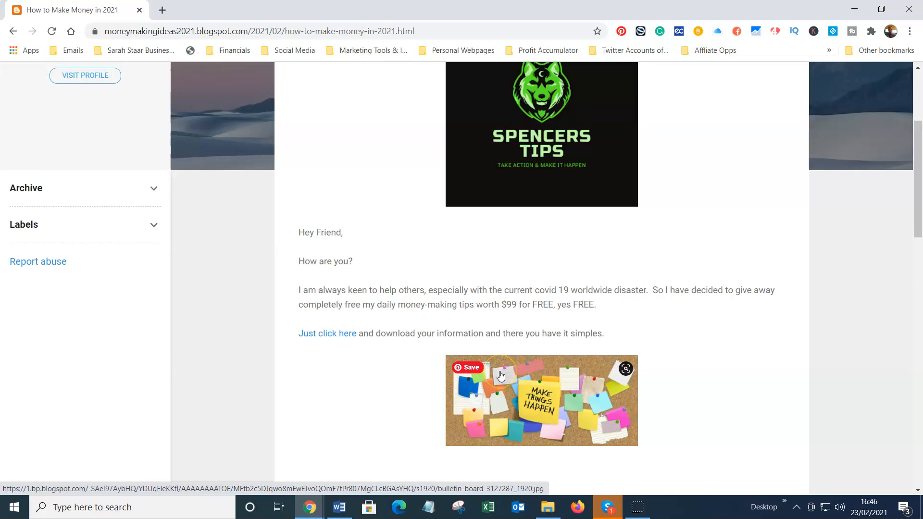
mouse_move(499, 374)
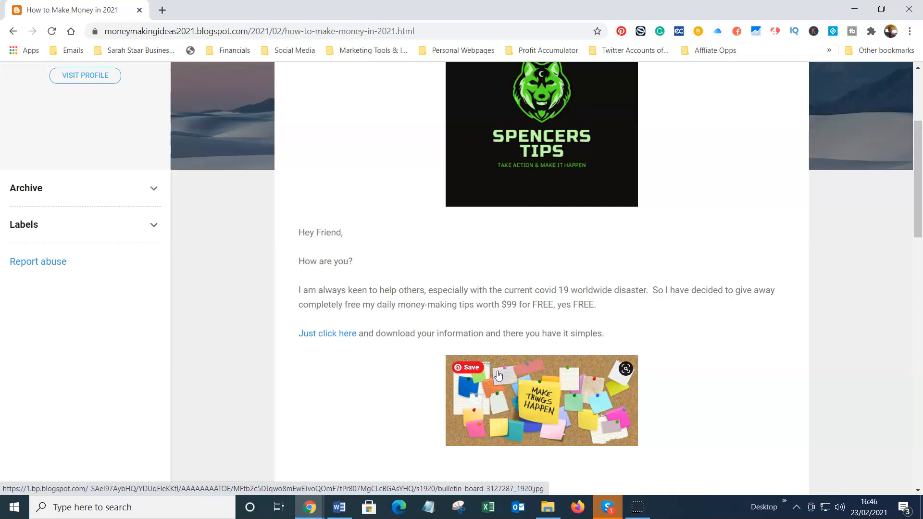
left_click(496, 374)
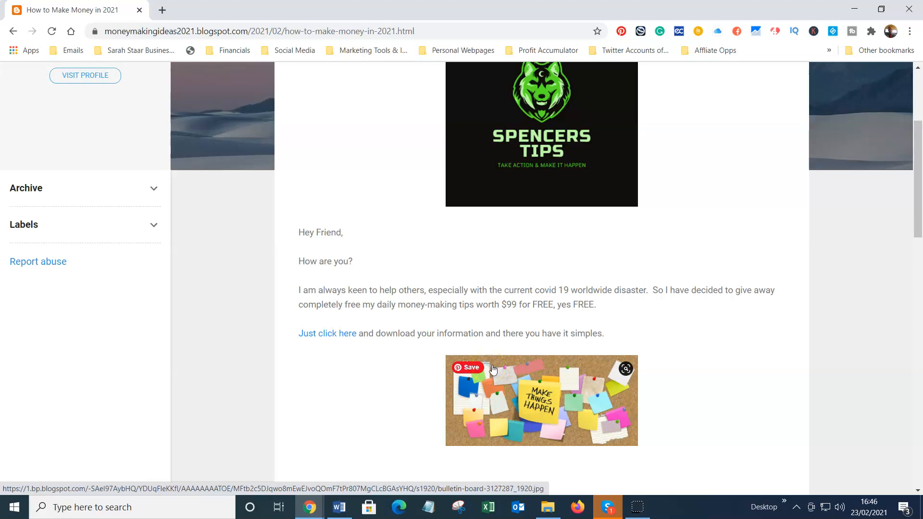
mouse_move(488, 371)
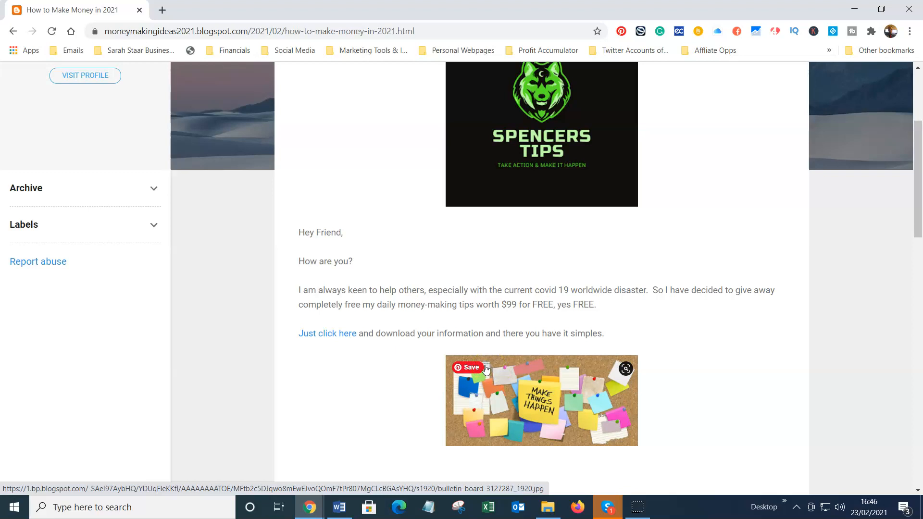
left_click(468, 367)
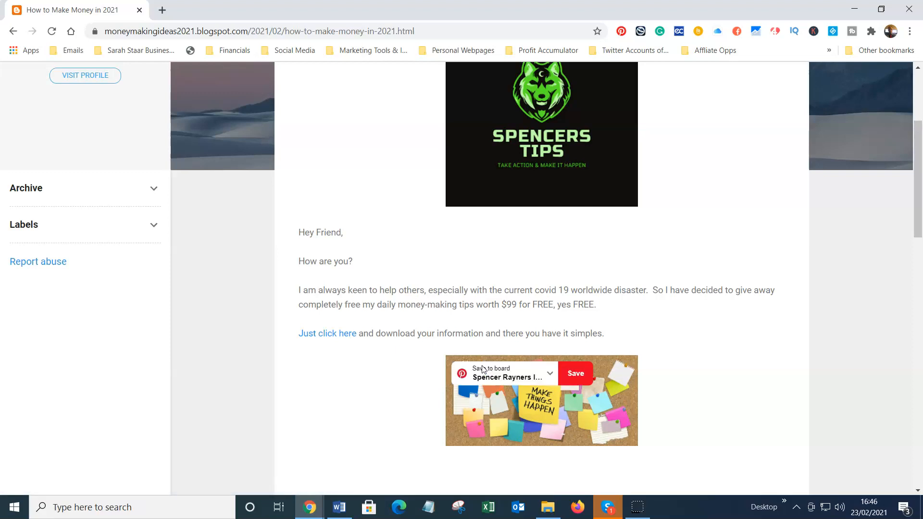
mouse_move(418, 379)
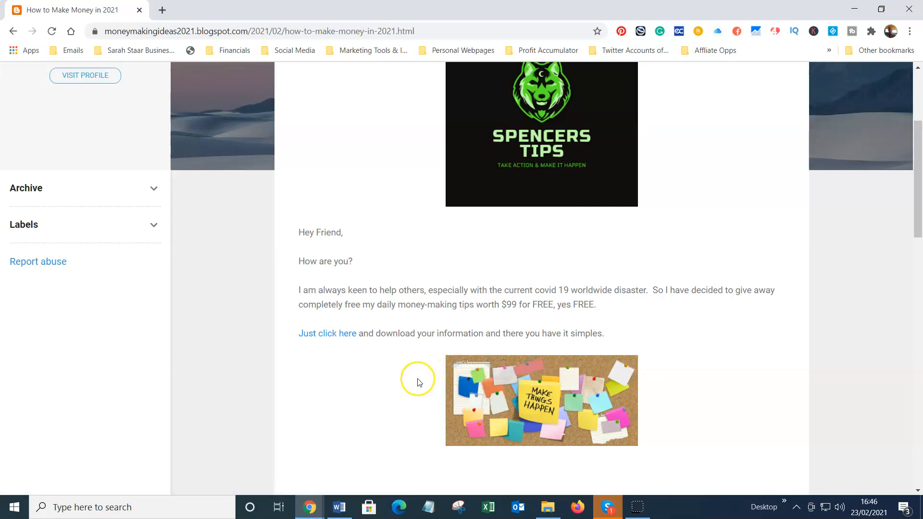
mouse_move(423, 377)
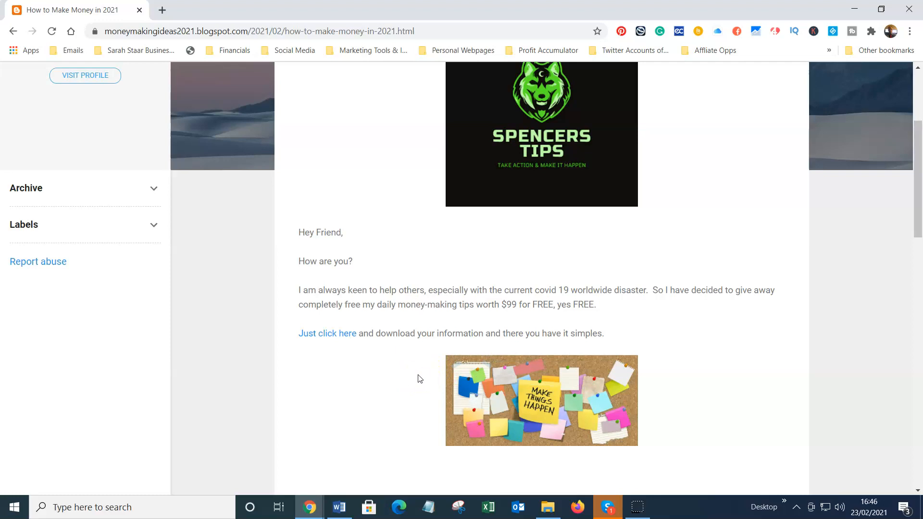
mouse_move(418, 378)
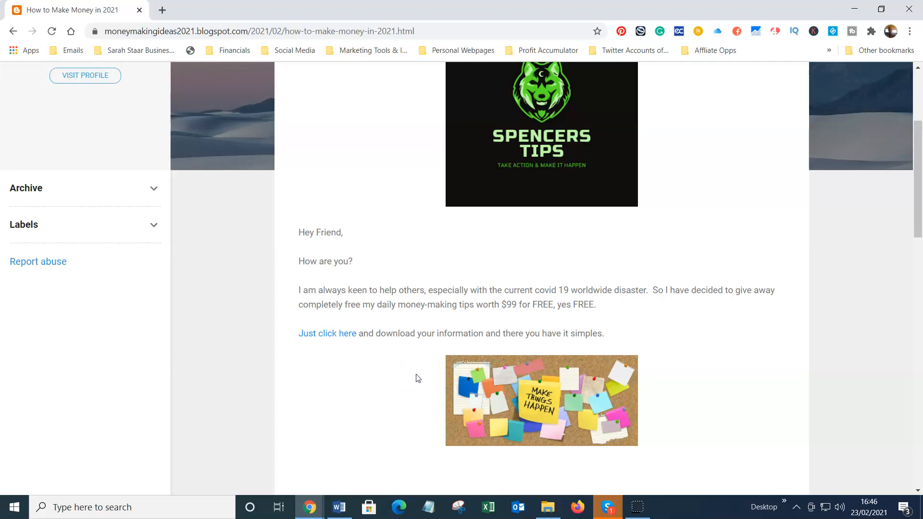
mouse_move(423, 373)
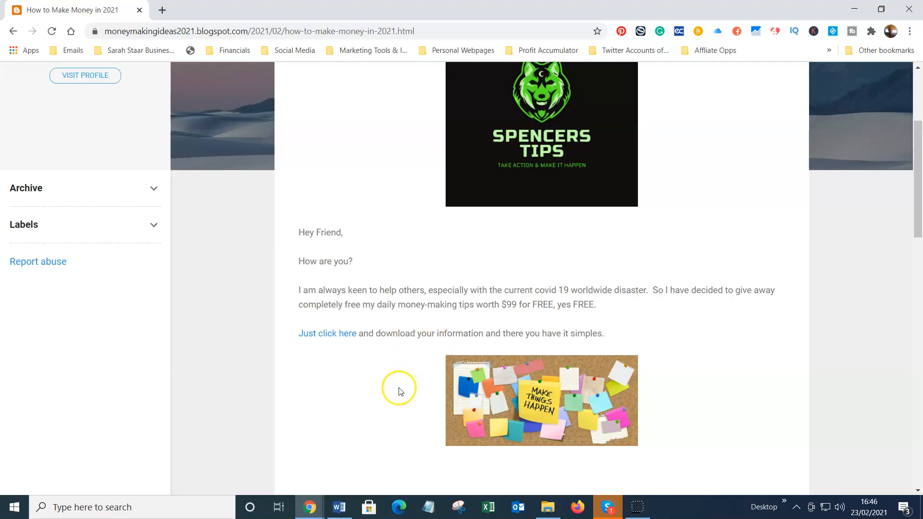
- Scroll past the transcript and domain-traffic sketch to the closing CLICK HERE free-tips line
scroll("down", 3)
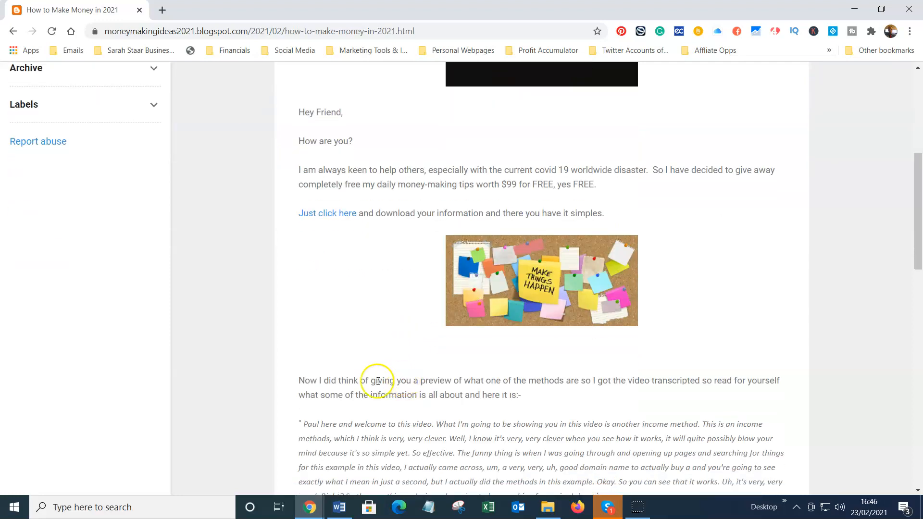
mouse_move(304, 378)
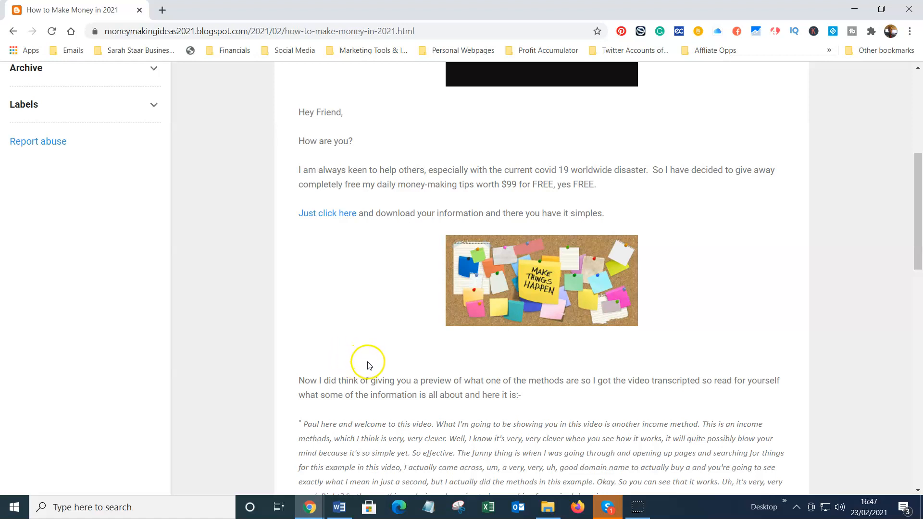
scroll("down", 3)
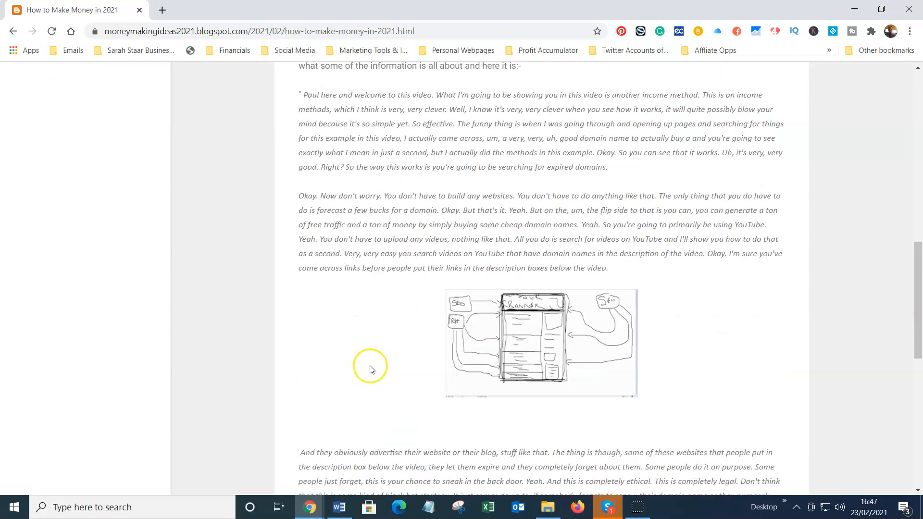
scroll("down", 3)
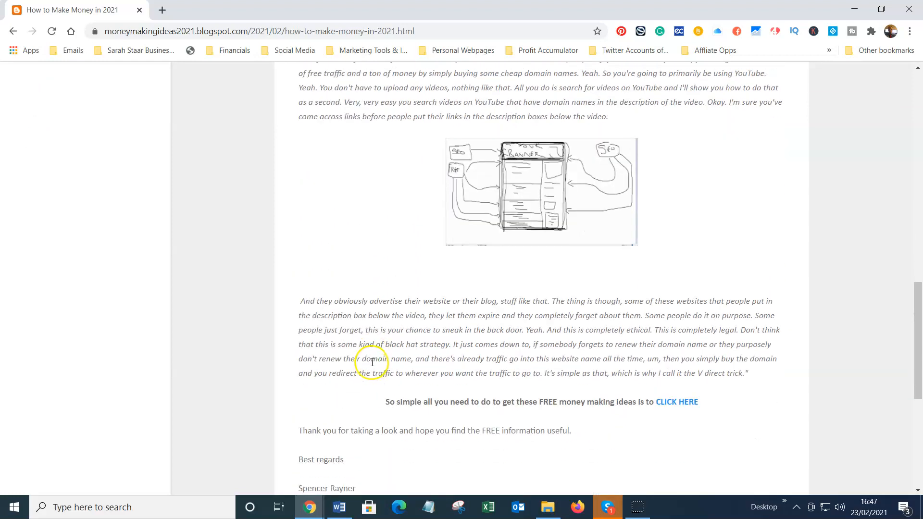
mouse_move(408, 400)
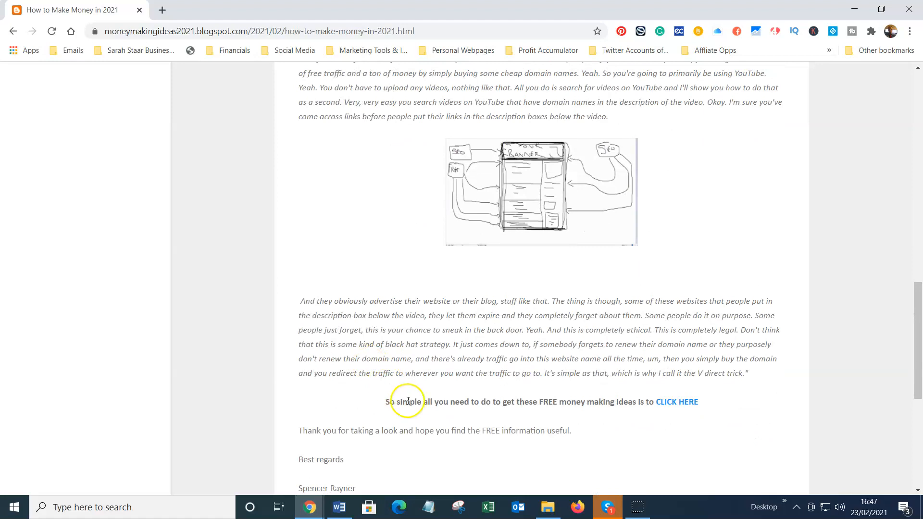
mouse_move(669, 408)
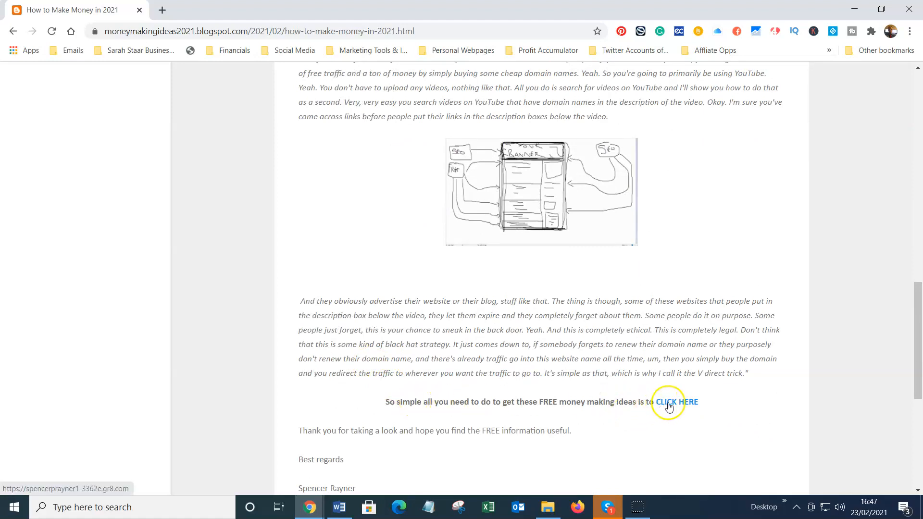
- Follow the CLICK HERE link to the GetResponse free money-making tips sign-up page
left_click(676, 401)
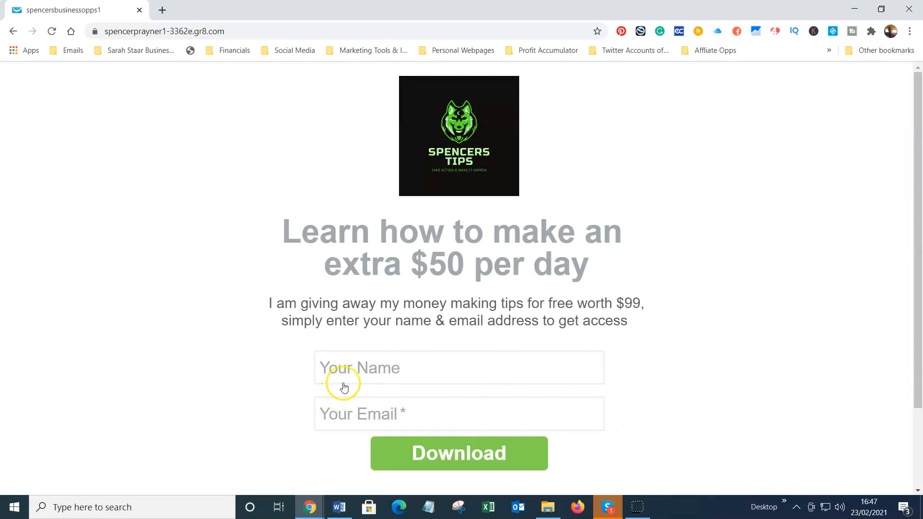
mouse_move(324, 425)
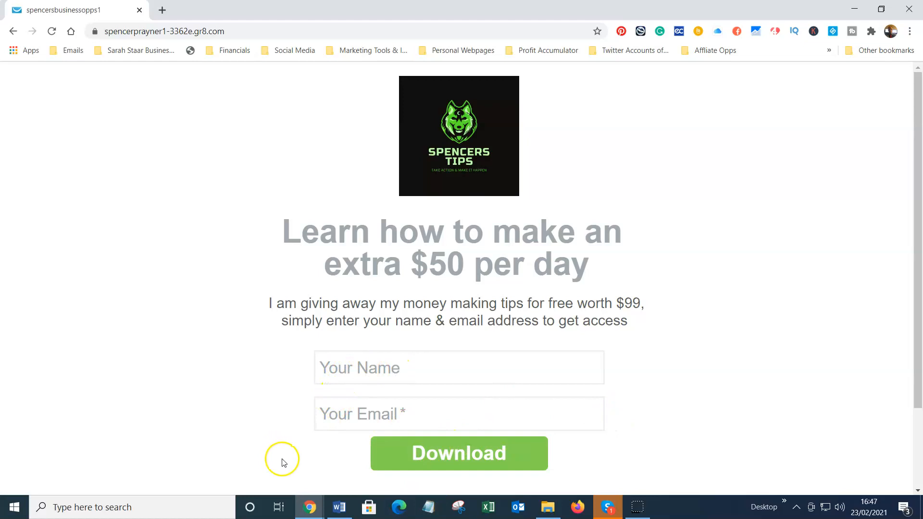
mouse_move(365, 305)
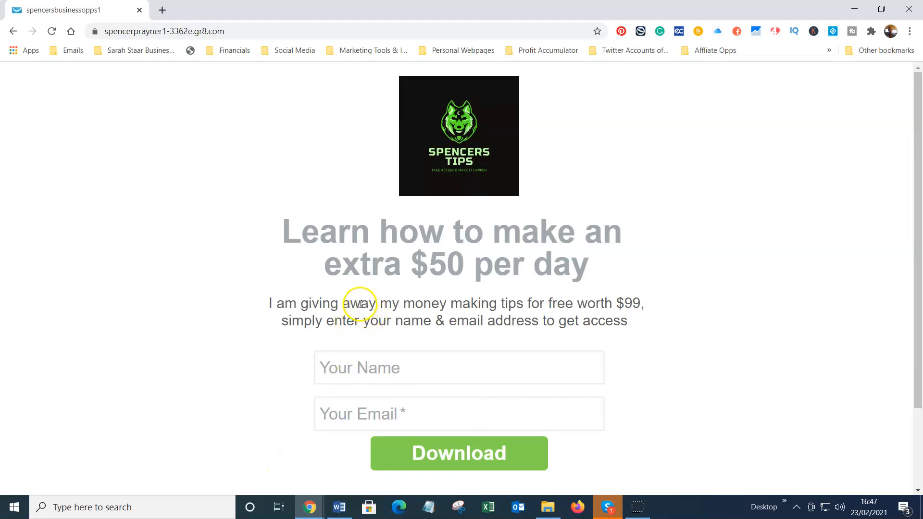
mouse_move(352, 305)
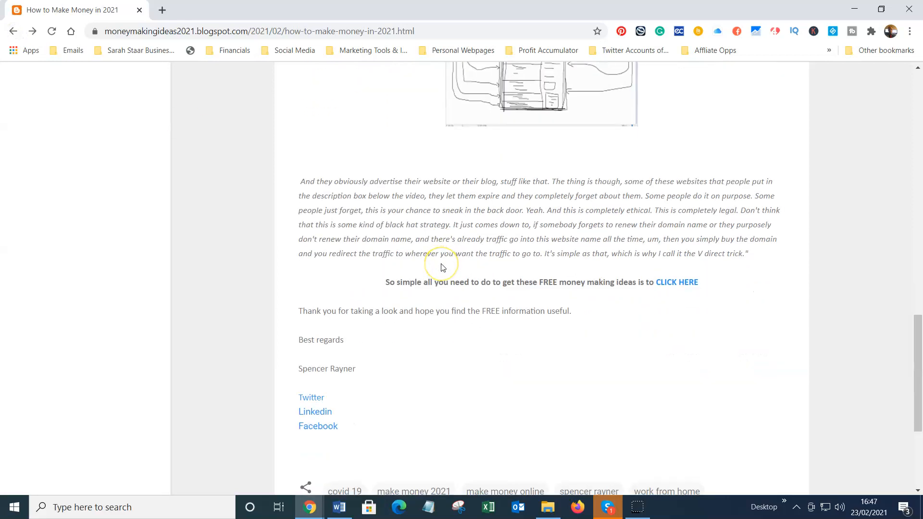
- Back on the post, scroll to the sign-off with Twitter, LinkedIn and Facebook links
scroll("up", 3)
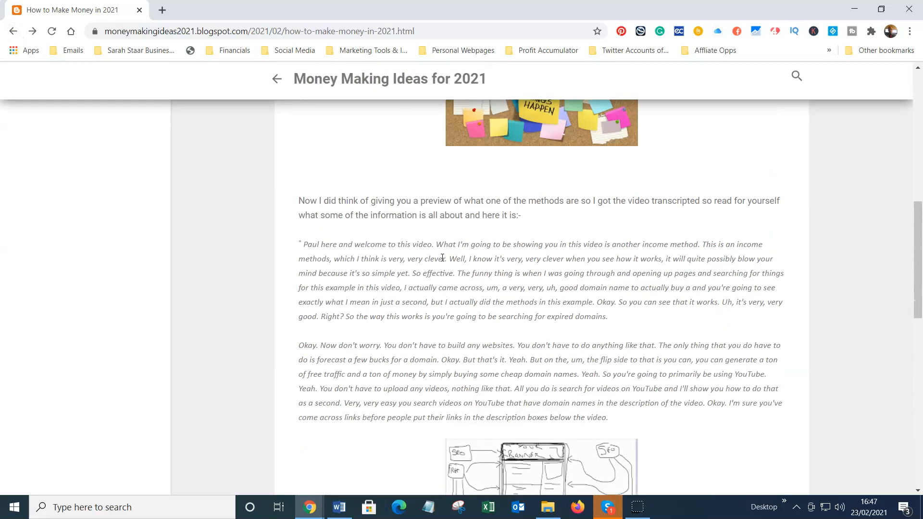
scroll("up", 3)
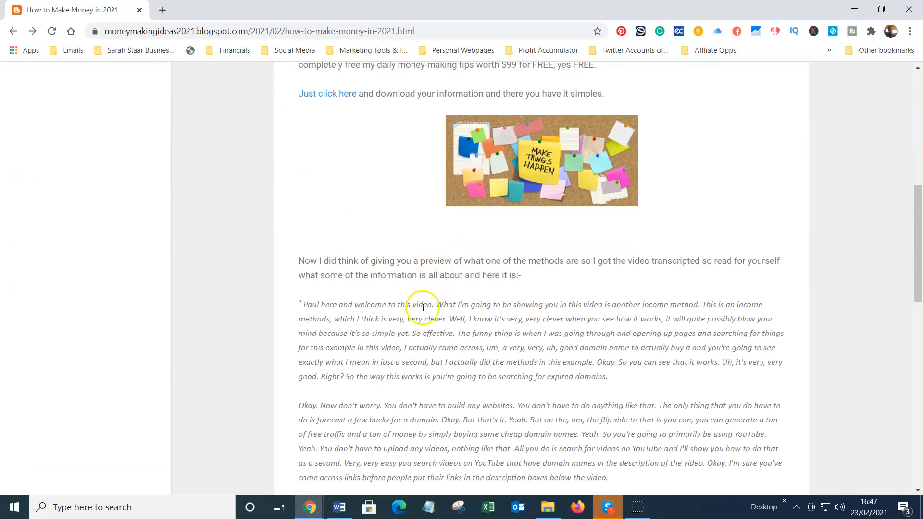
scroll("down", 3)
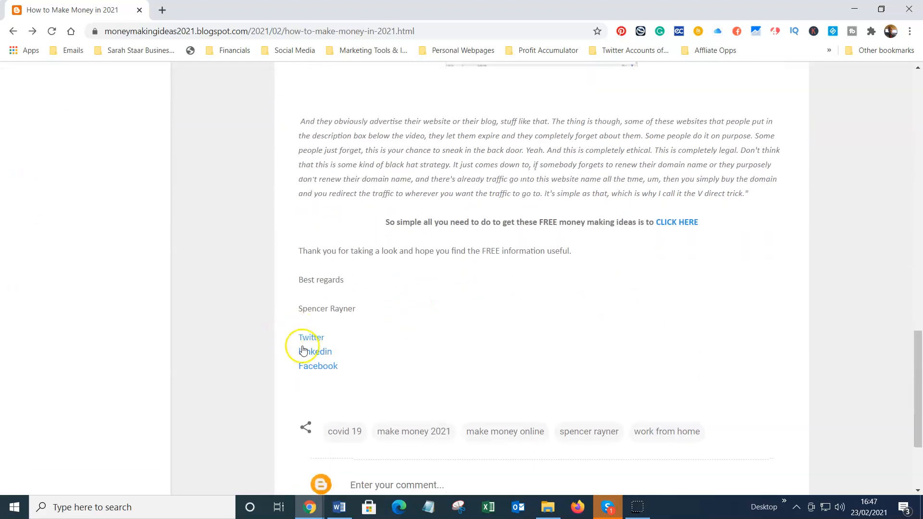
mouse_move(329, 369)
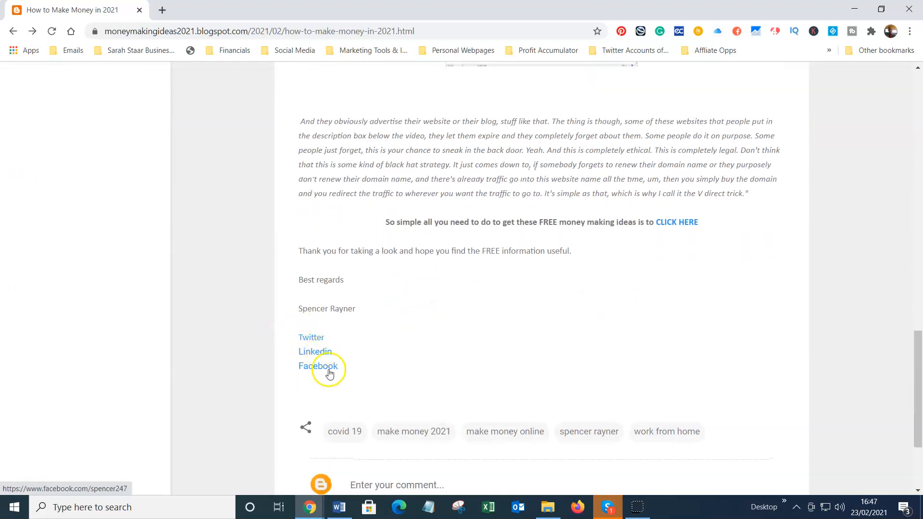